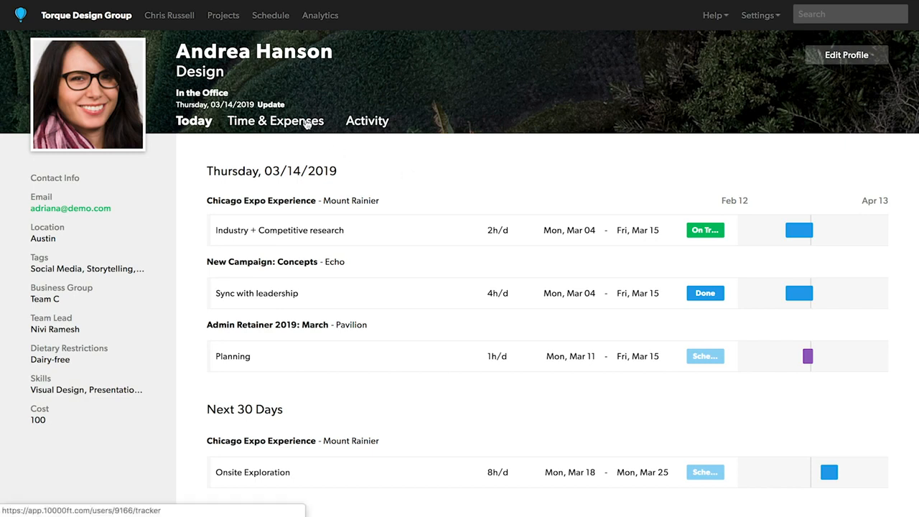
click(275, 121)
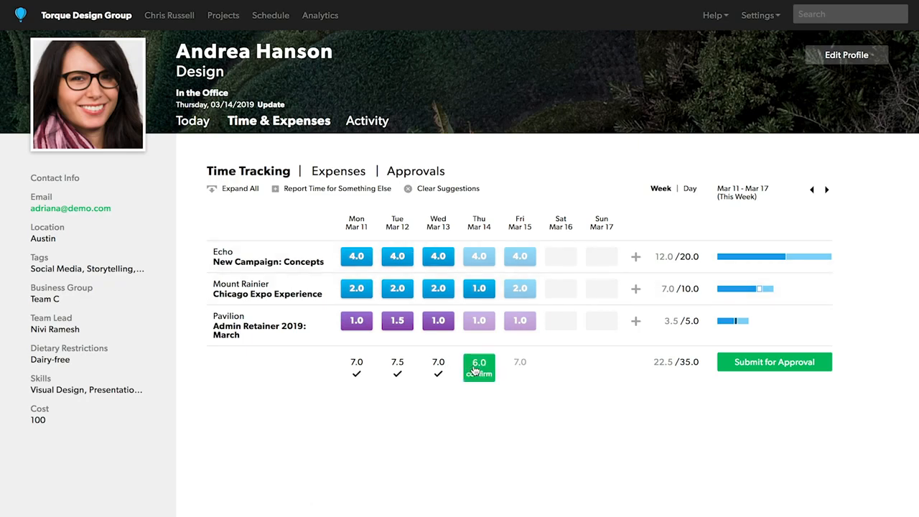
Log 1 hour on Friday for Chicago Expo Experience with the note 'client meeting'.
click(480, 367)
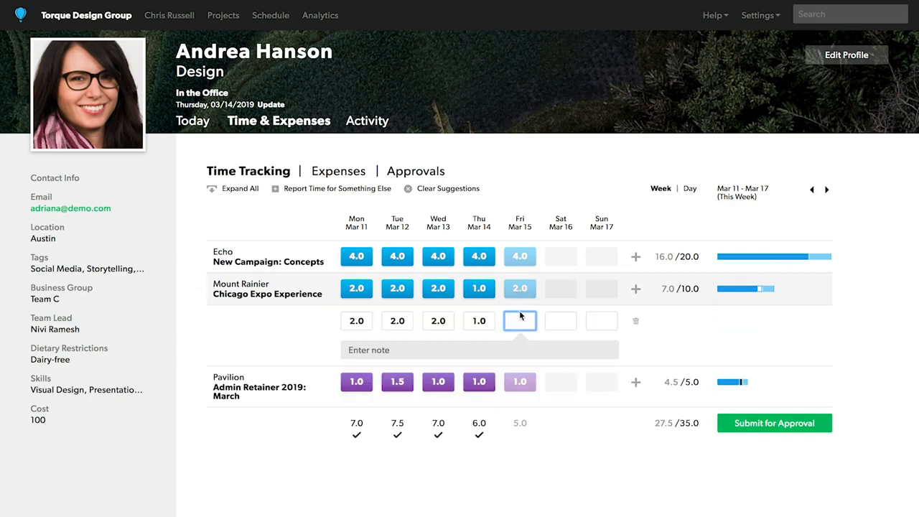
text(1.0)
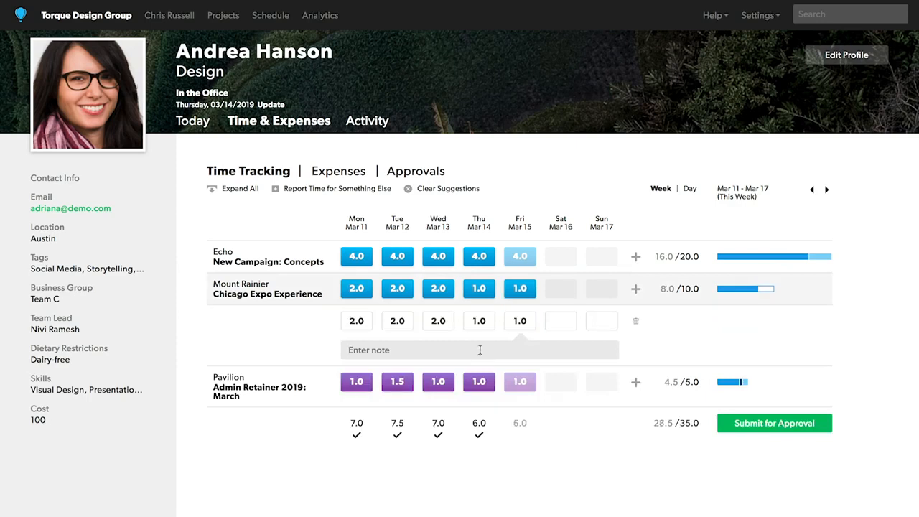
text(client meeting)
text(the lemon)
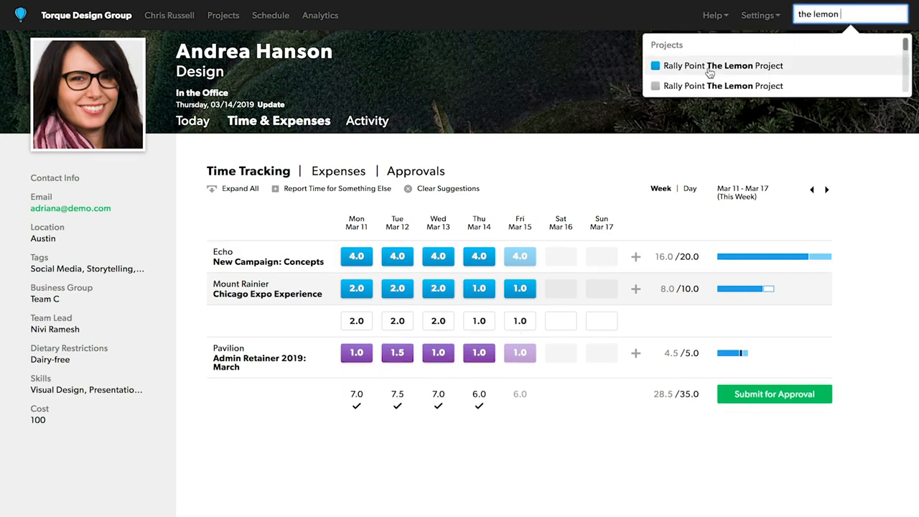
Go to The Lemon Project from search and launch its Time & Fees hours report.
click(724, 66)
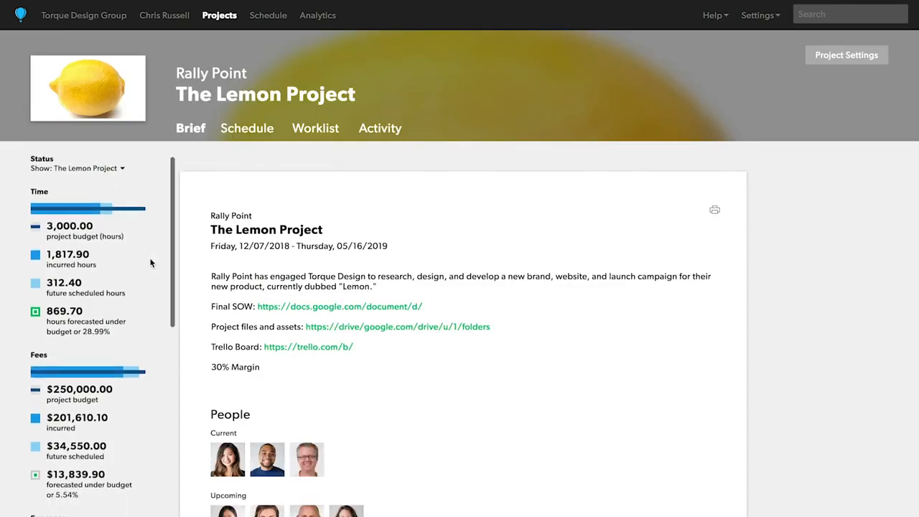
scroll(down, 3)
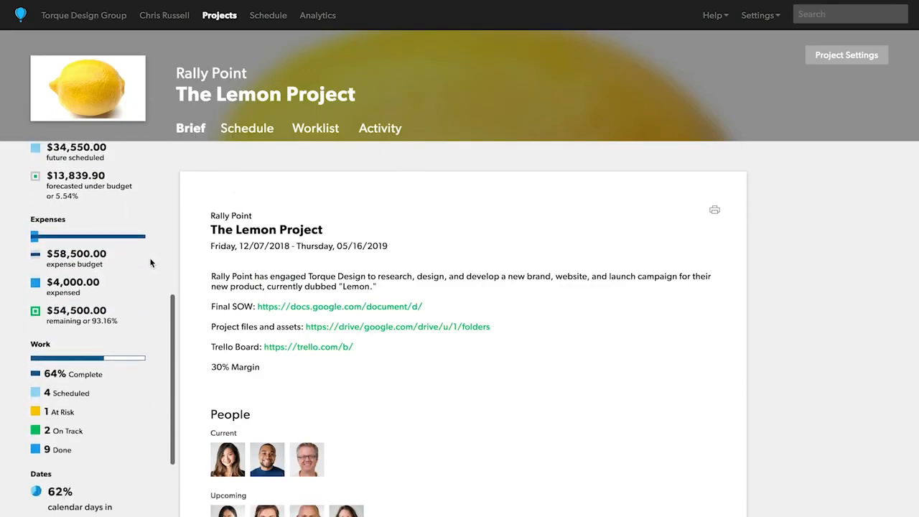
scroll(down, 3)
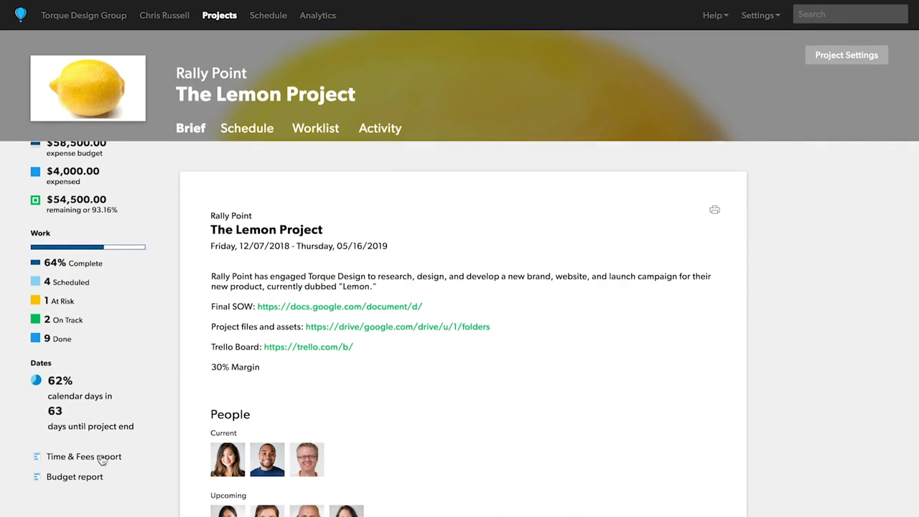
click(83, 457)
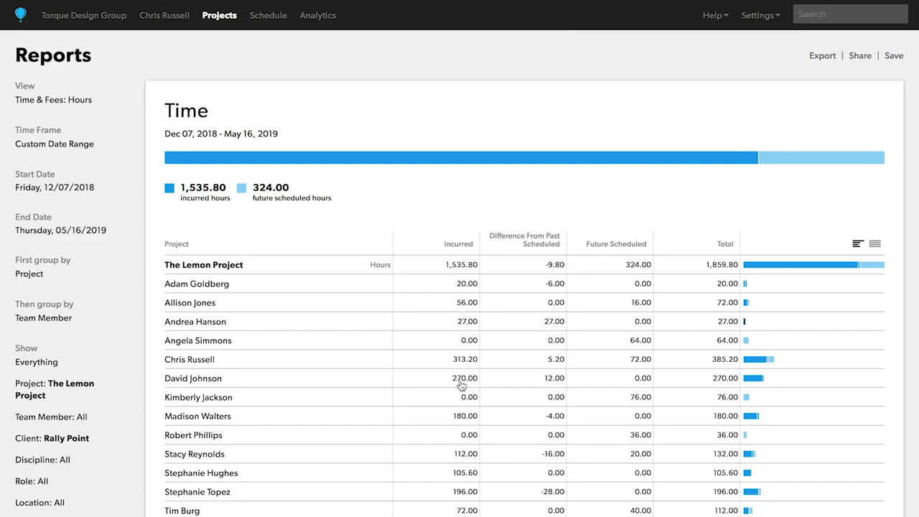
mouse_move(537, 283)
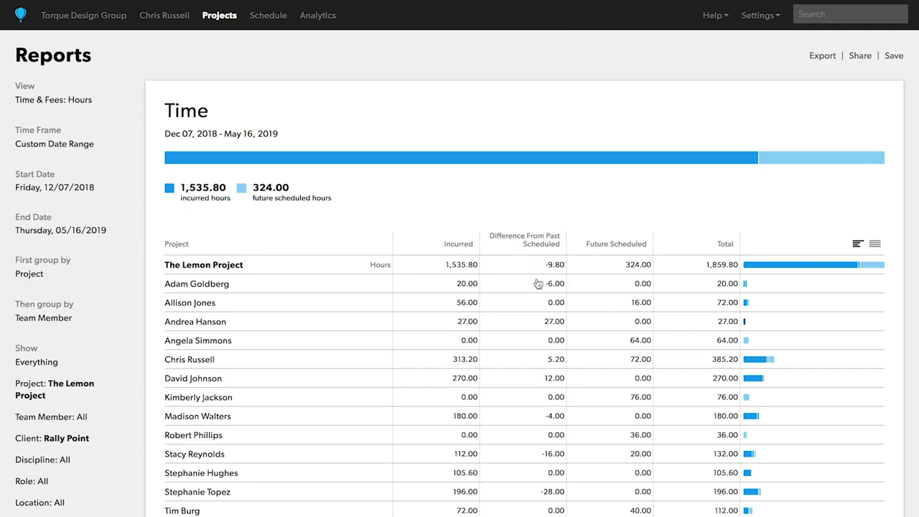
mouse_move(534, 416)
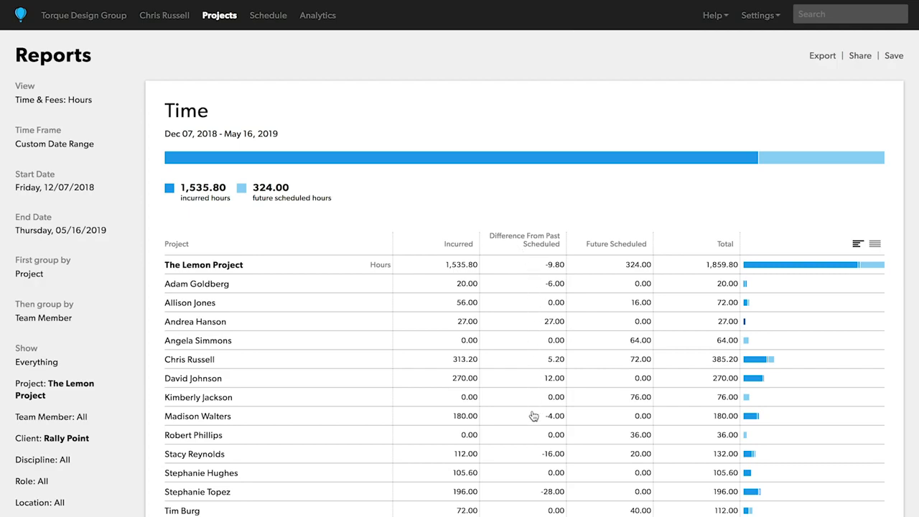
mouse_move(601, 247)
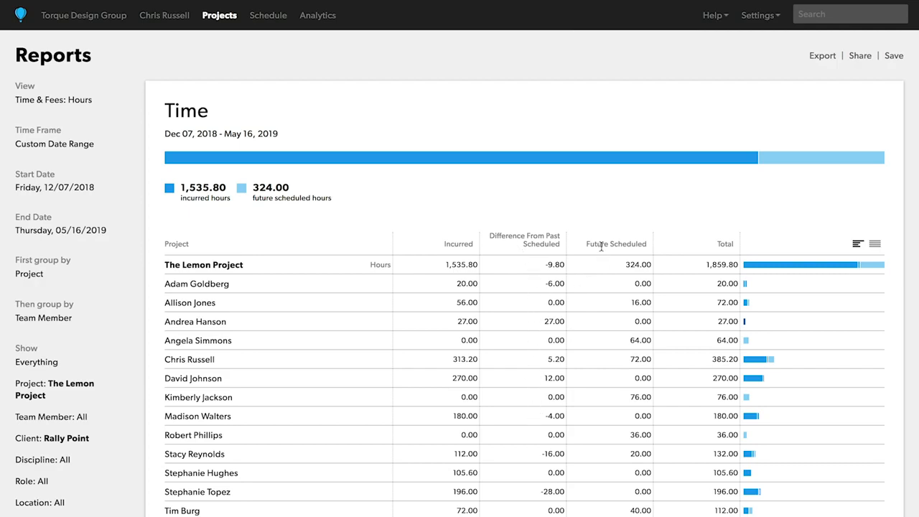
mouse_move(606, 429)
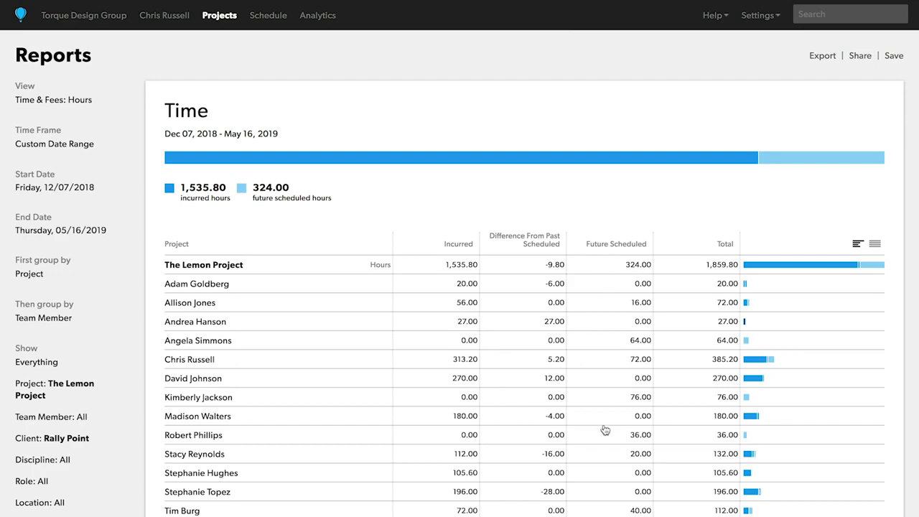
mouse_move(603, 465)
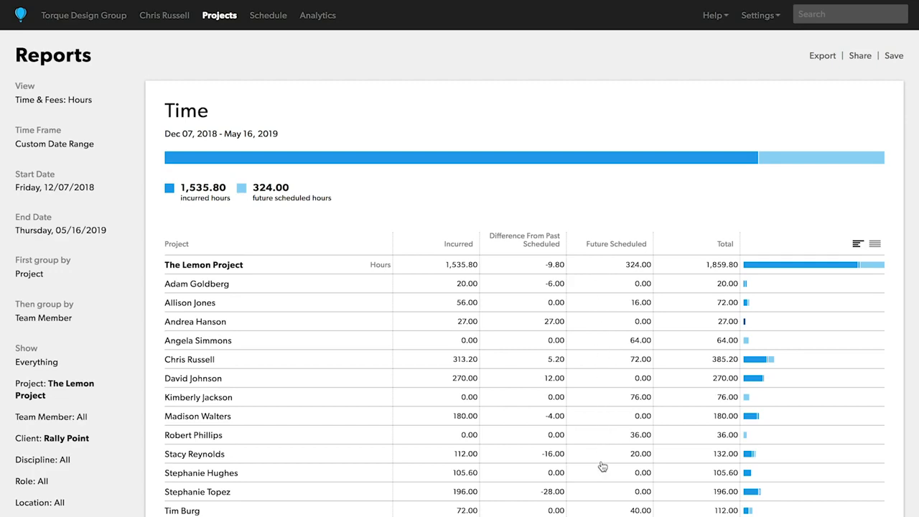
mouse_move(327, 363)
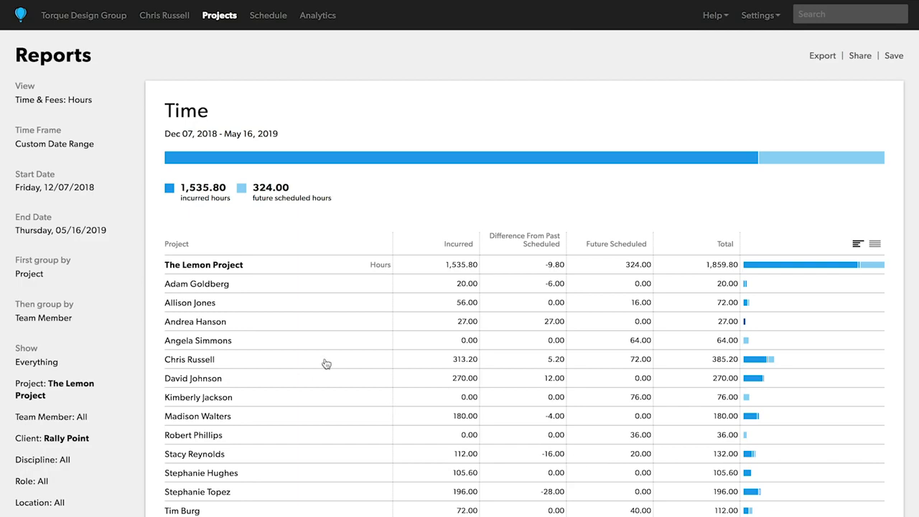
mouse_move(520, 359)
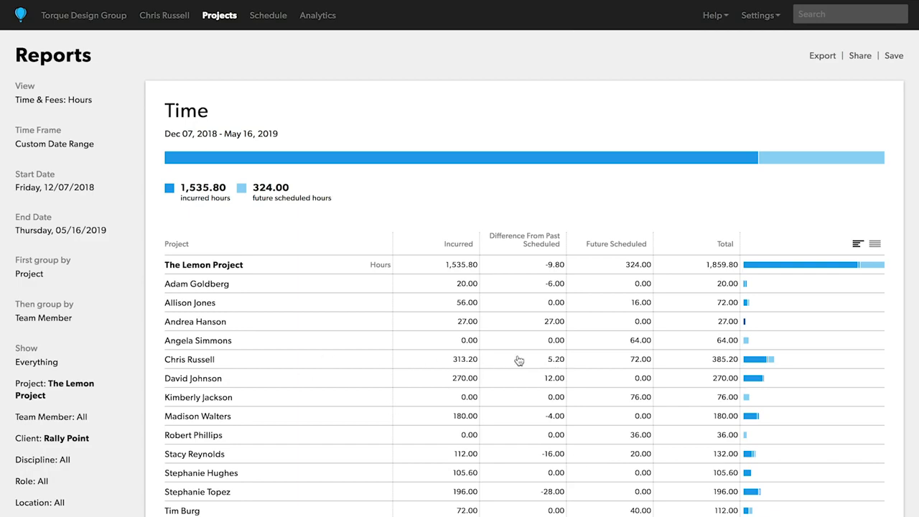
click(190, 359)
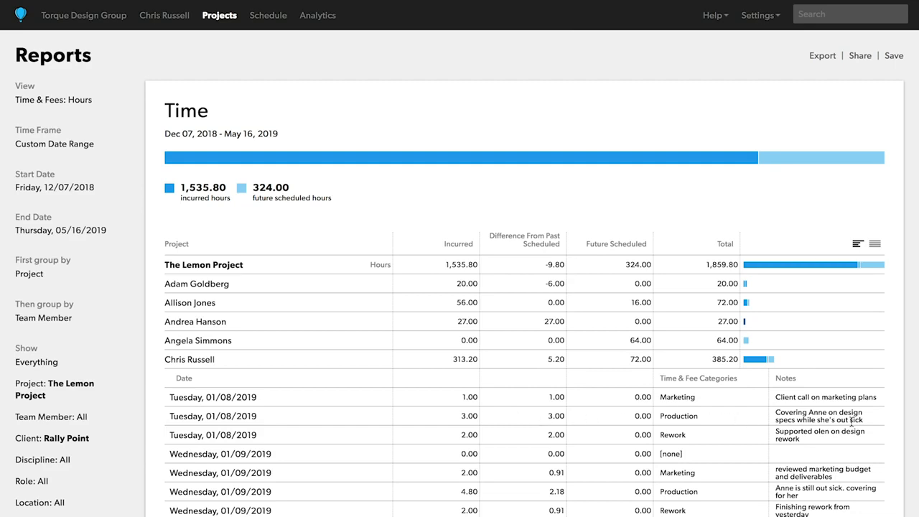
mouse_move(830, 500)
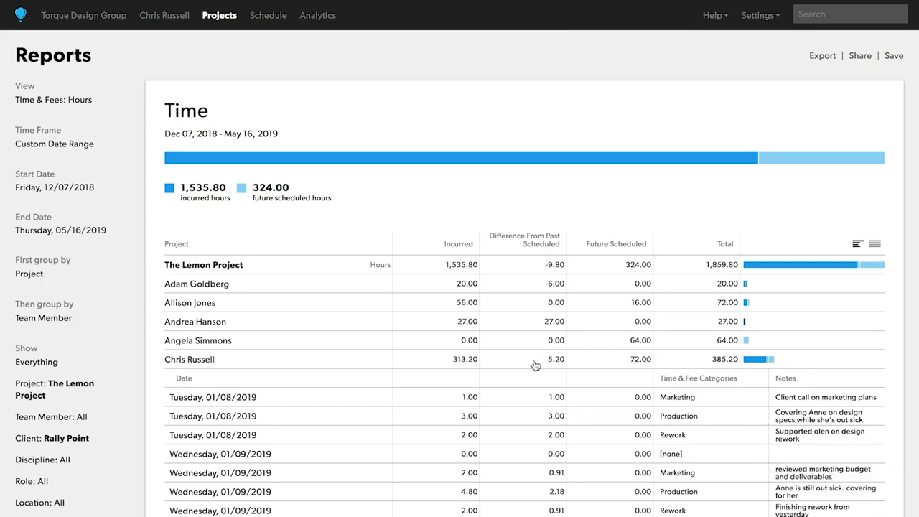
Save the report as 'how much time did my team actually work on a project' to the personal page and go to the profile.
click(893, 54)
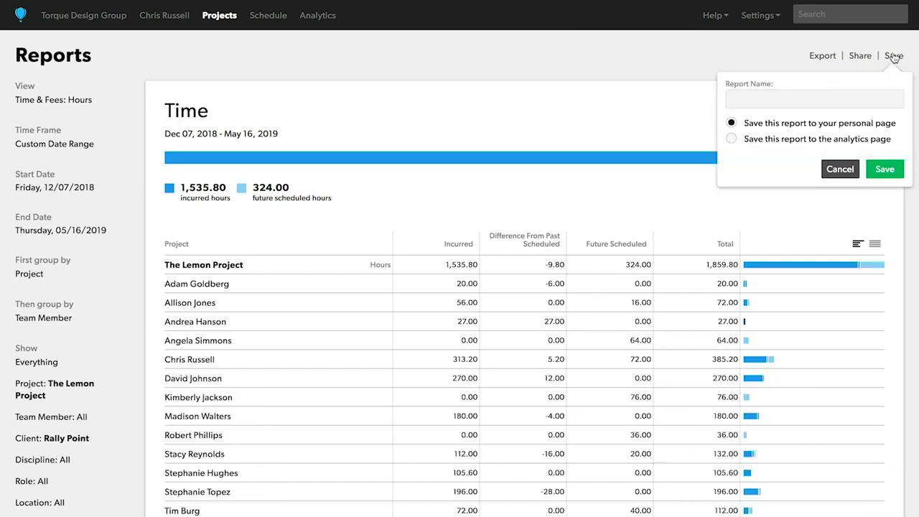
click(815, 98)
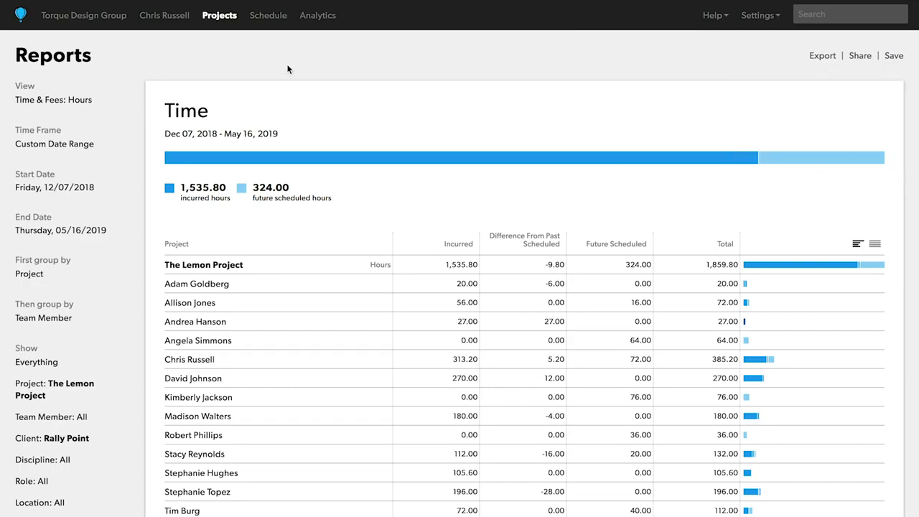
click(164, 14)
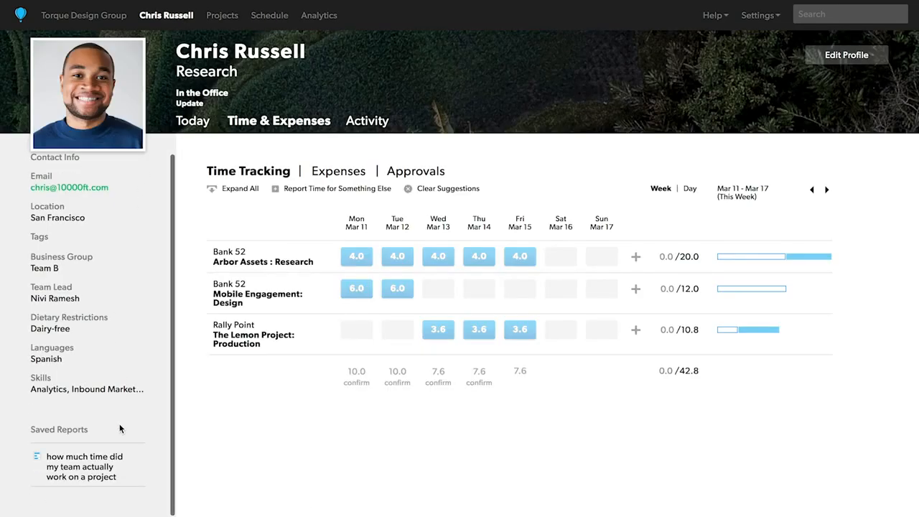
Reopen the saved report from Saved Reports, showing The Lemon Project hours by team member.
click(83, 467)
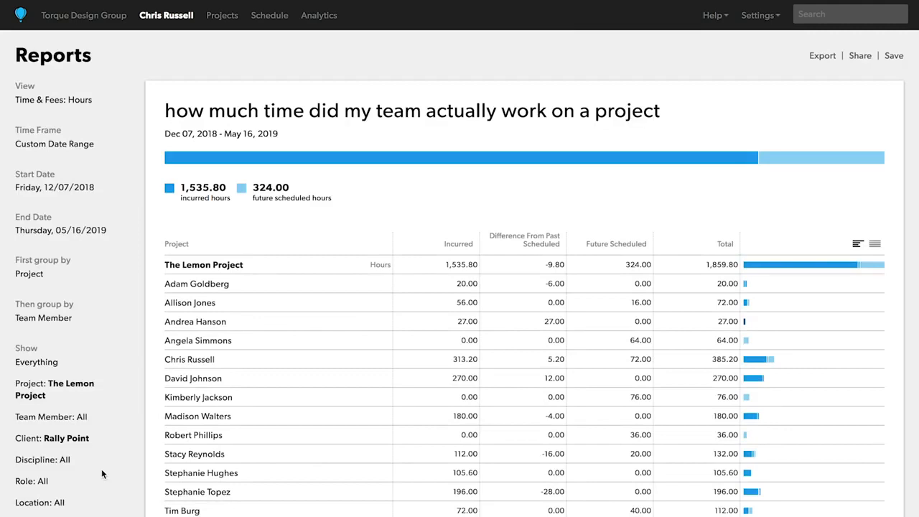
mouse_move(385, 198)
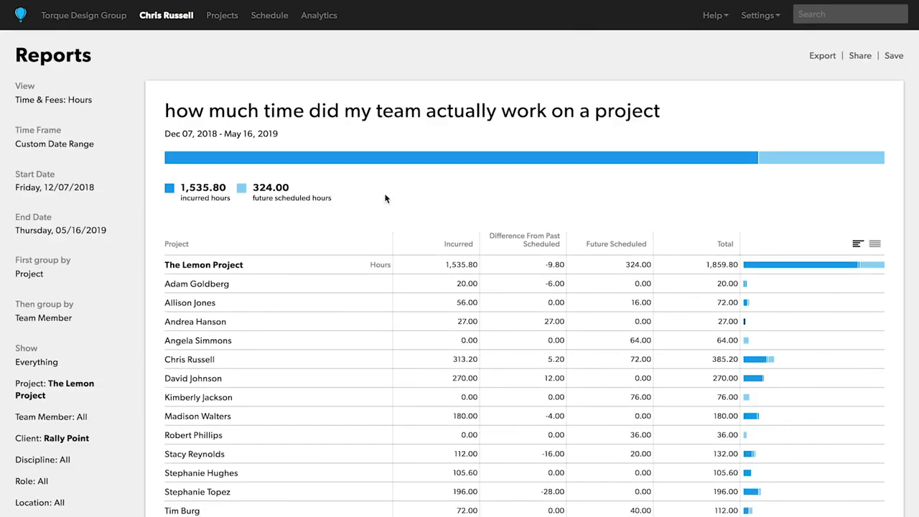